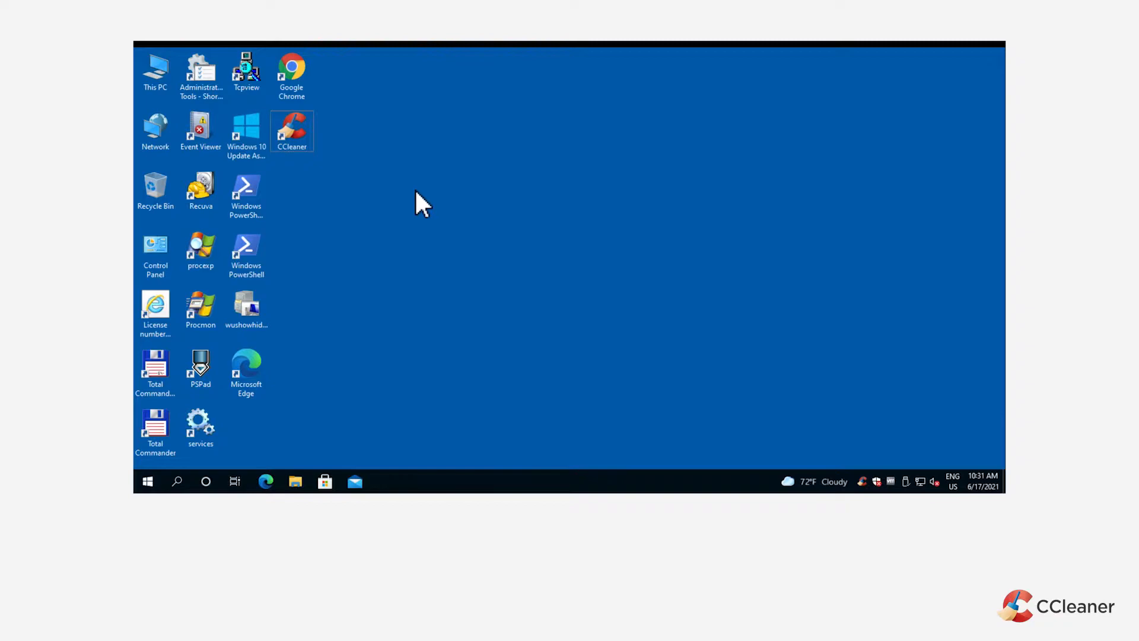
pyautogui.moveTo(390, 183)
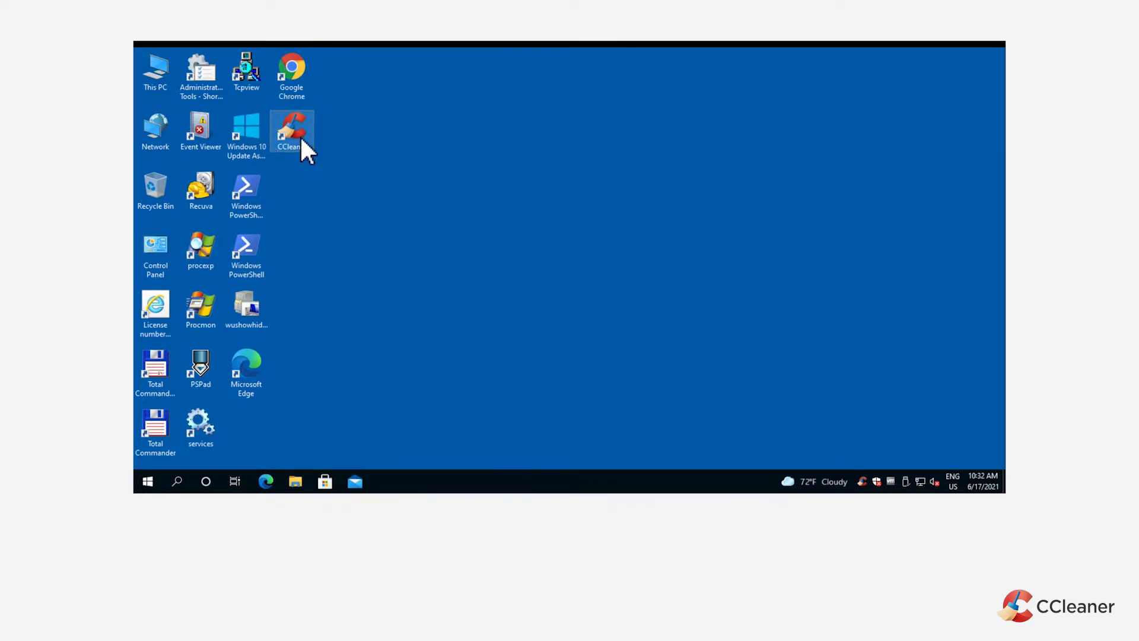
# Step: Launch CCleaner Professional from its desktop shortcut, reaching the Health Check welcome screen
pyautogui.doubleClick(291, 130)
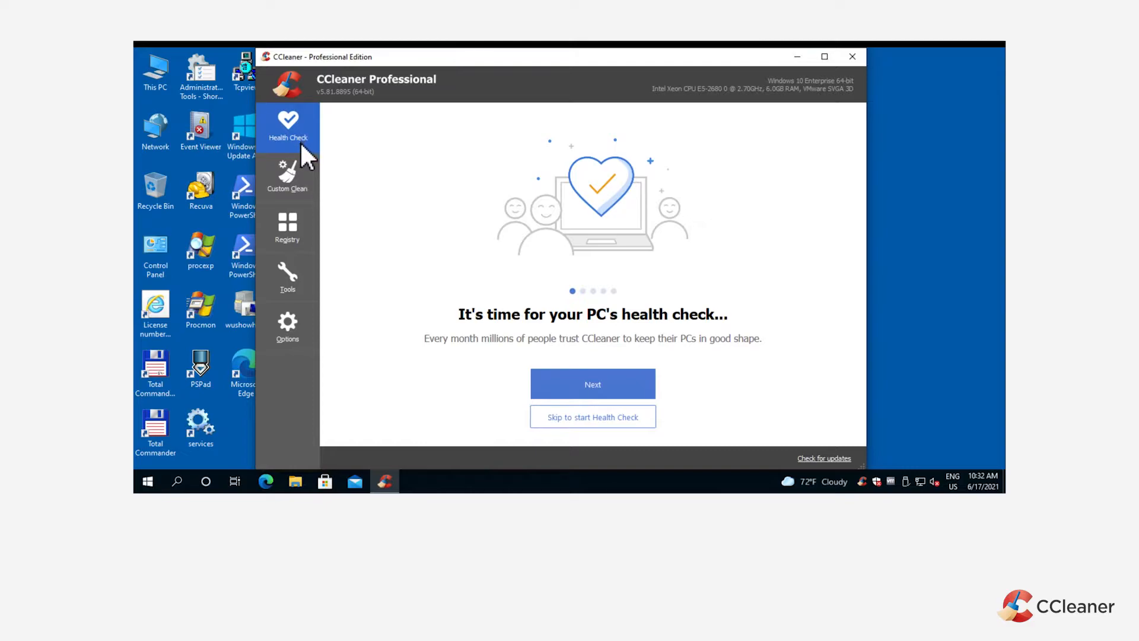
pyautogui.moveTo(308, 196)
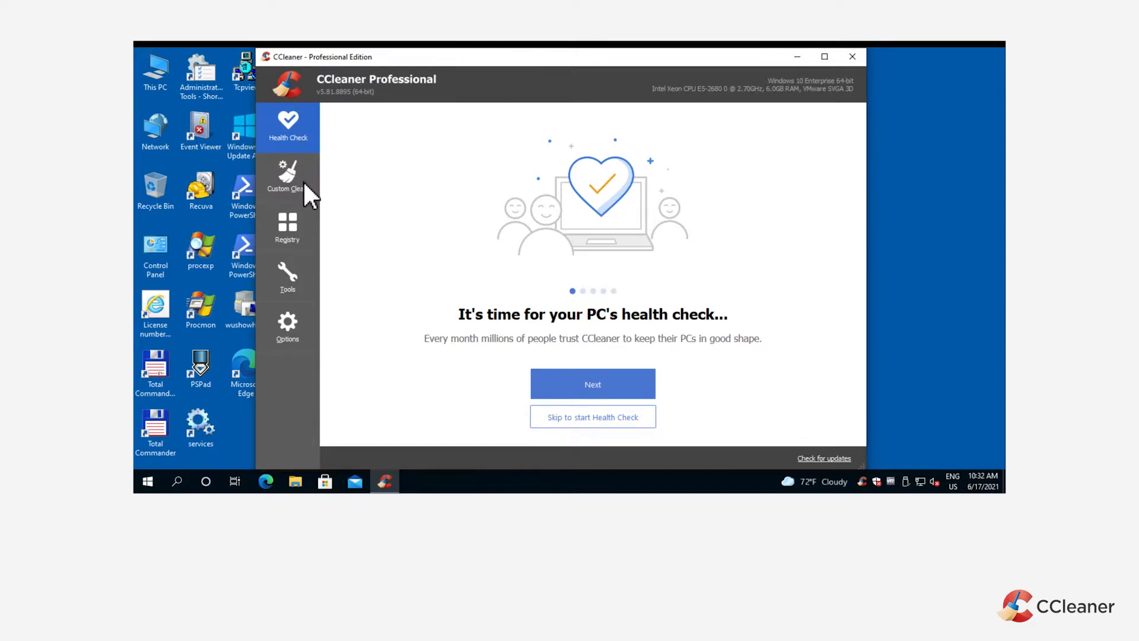
# Step: Go to Custom Clean and review the Applications cleaning list (Chrome, Windows Store and others)
pyautogui.click(287, 177)
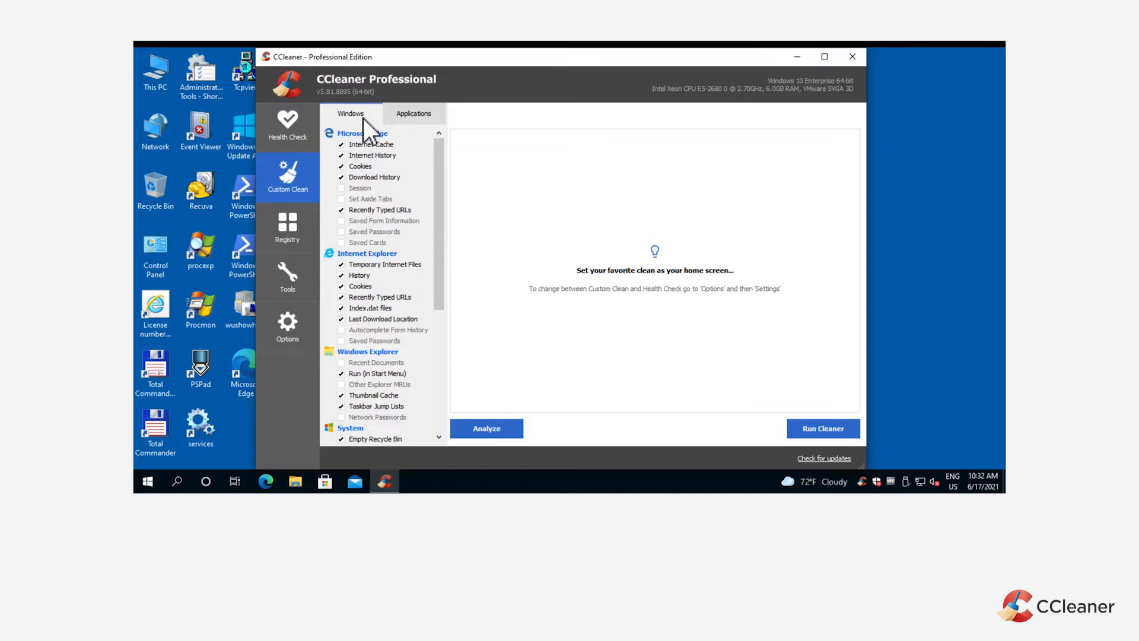
pyautogui.moveTo(410, 135)
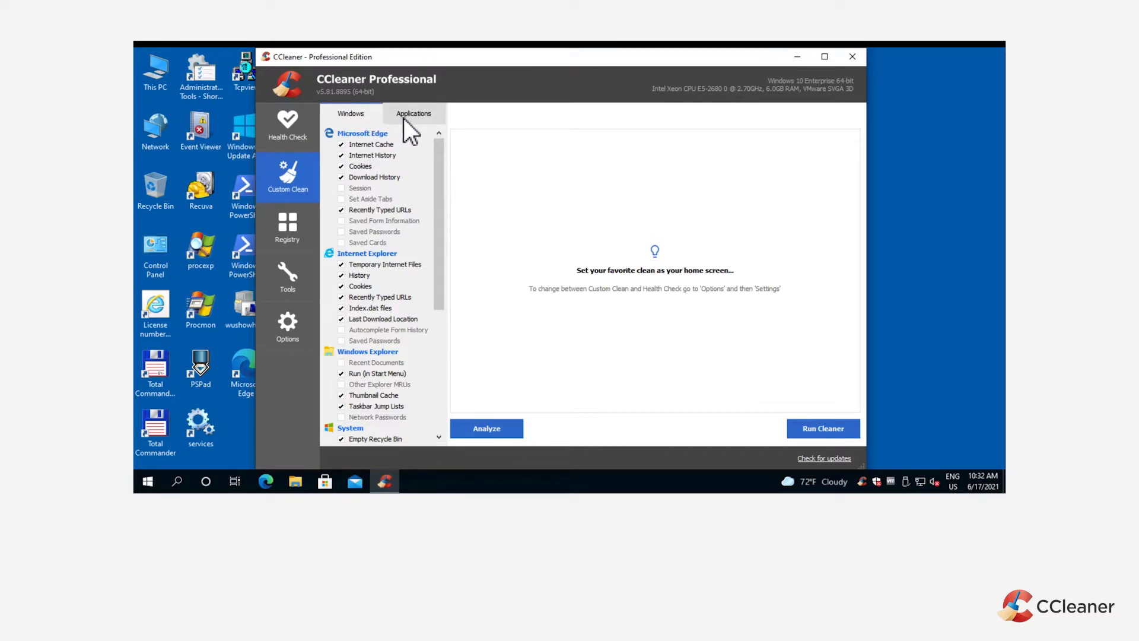
pyautogui.click(414, 114)
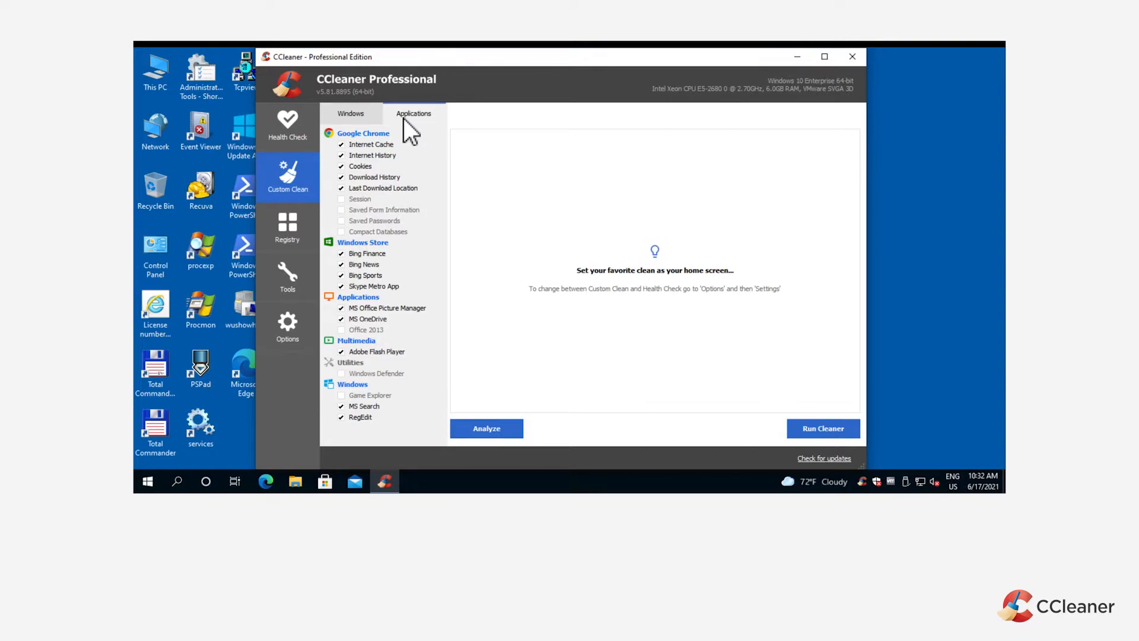
pyautogui.moveTo(381, 131)
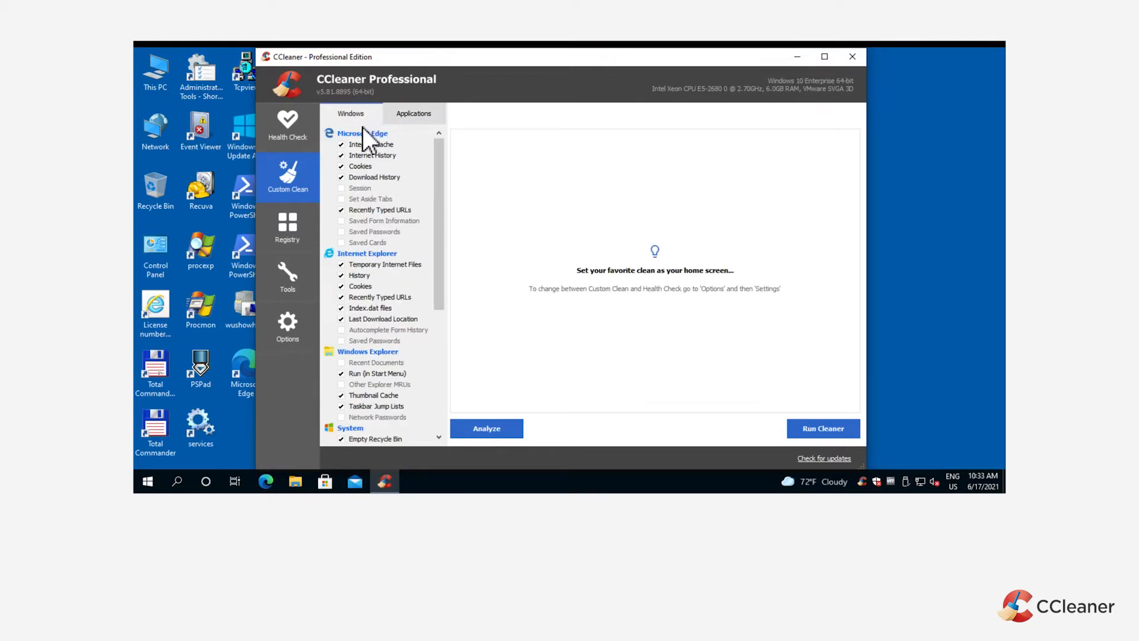
# Step: Uncheck Microsoft Edge Internet History and Cookies so they are left out of the clean
pyautogui.click(372, 155)
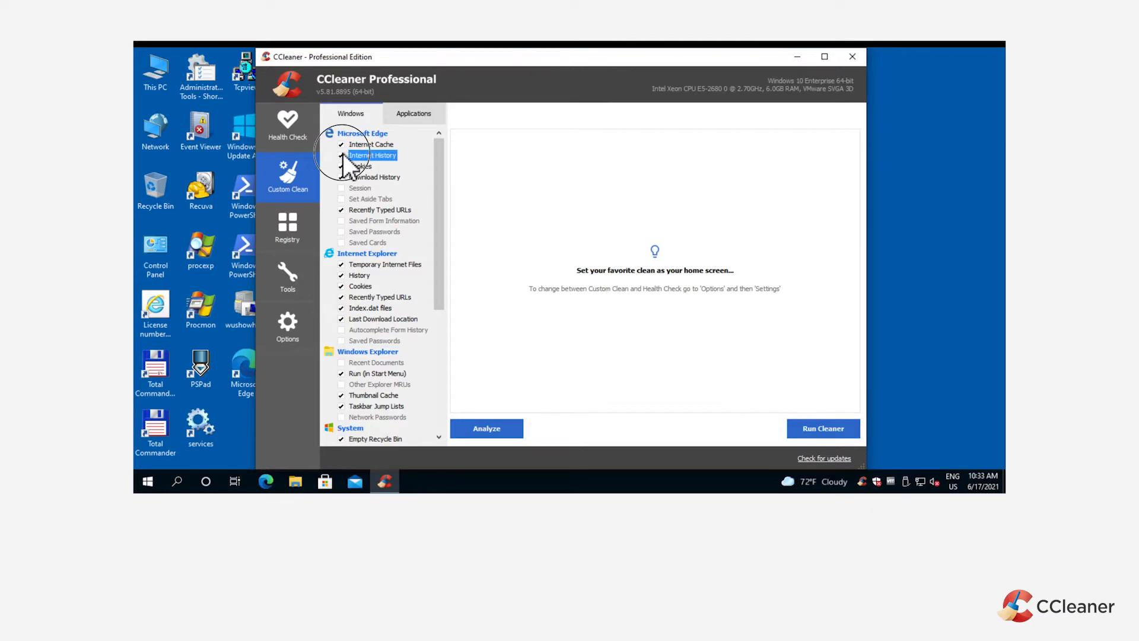
pyautogui.click(342, 166)
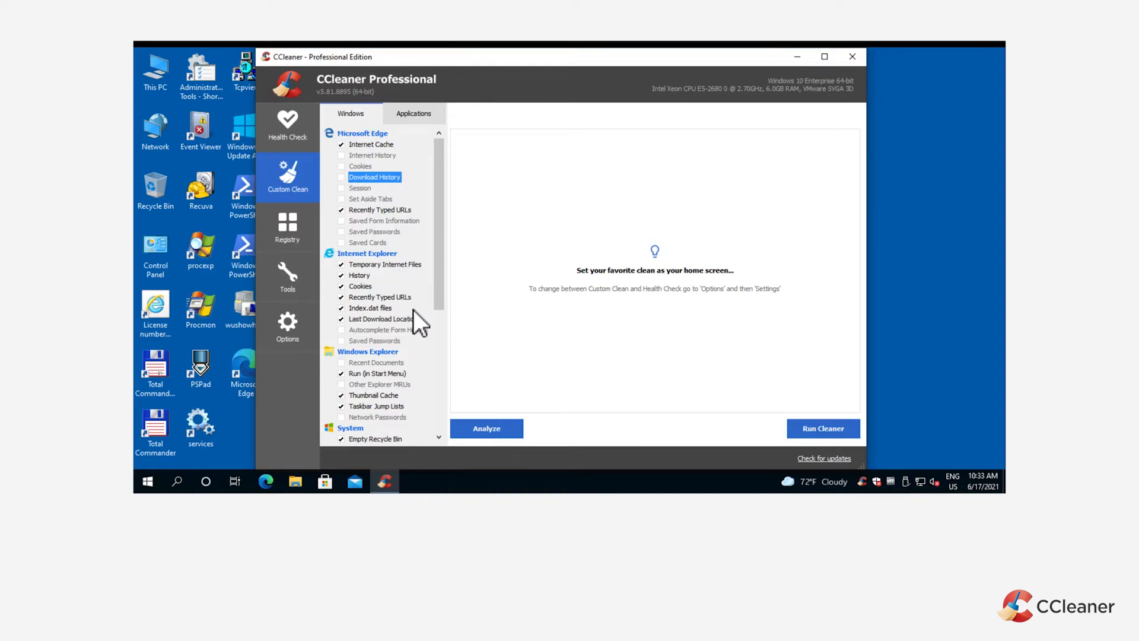
pyautogui.moveTo(456, 418)
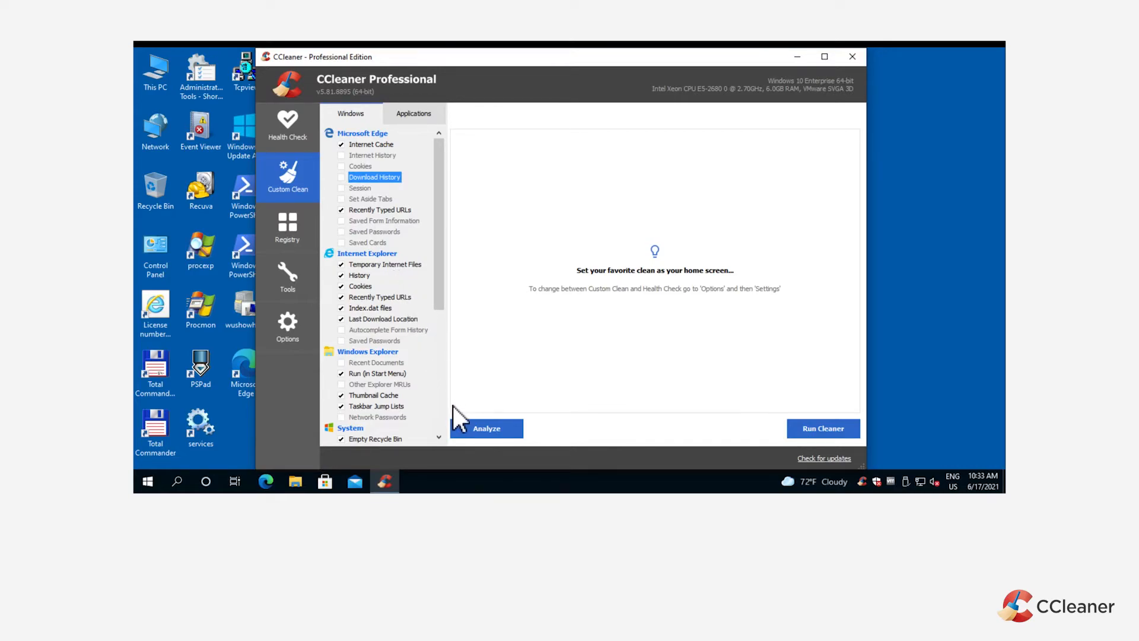
# Step: Analyze the checked items, finding about 3.06 MB of temporary and Windows log files
pyautogui.click(342, 177)
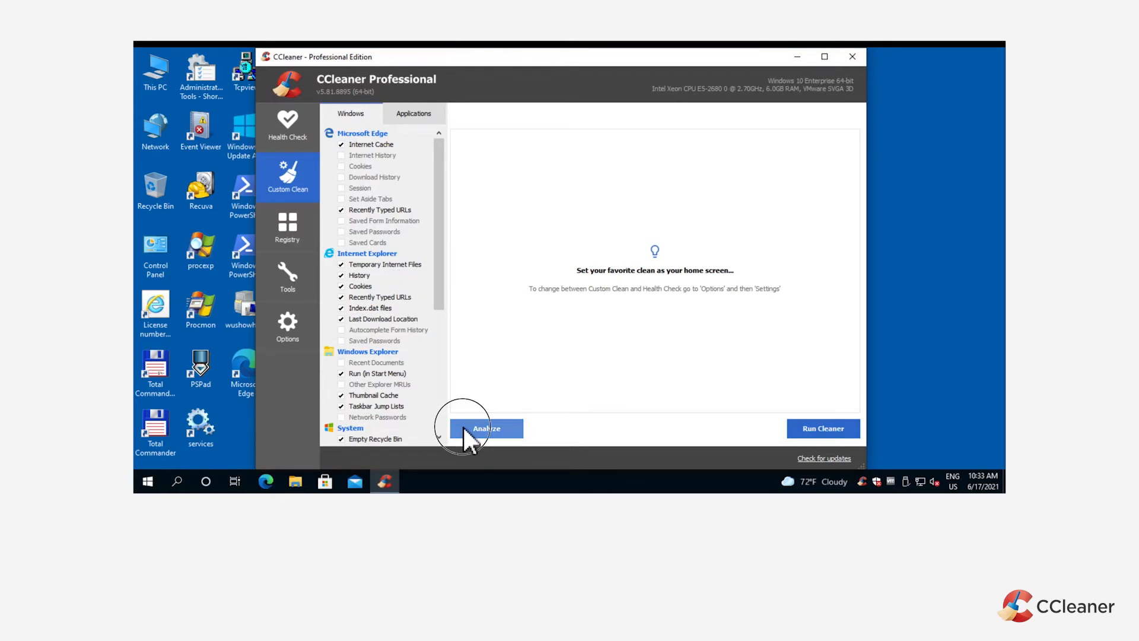
pyautogui.click(486, 428)
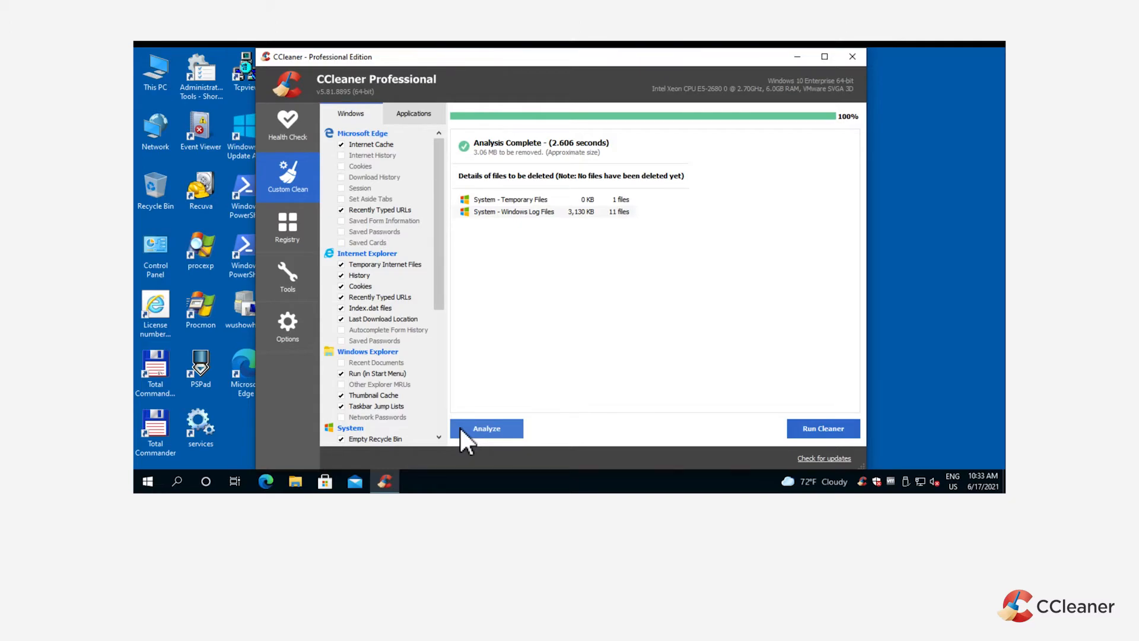
pyautogui.moveTo(483, 436)
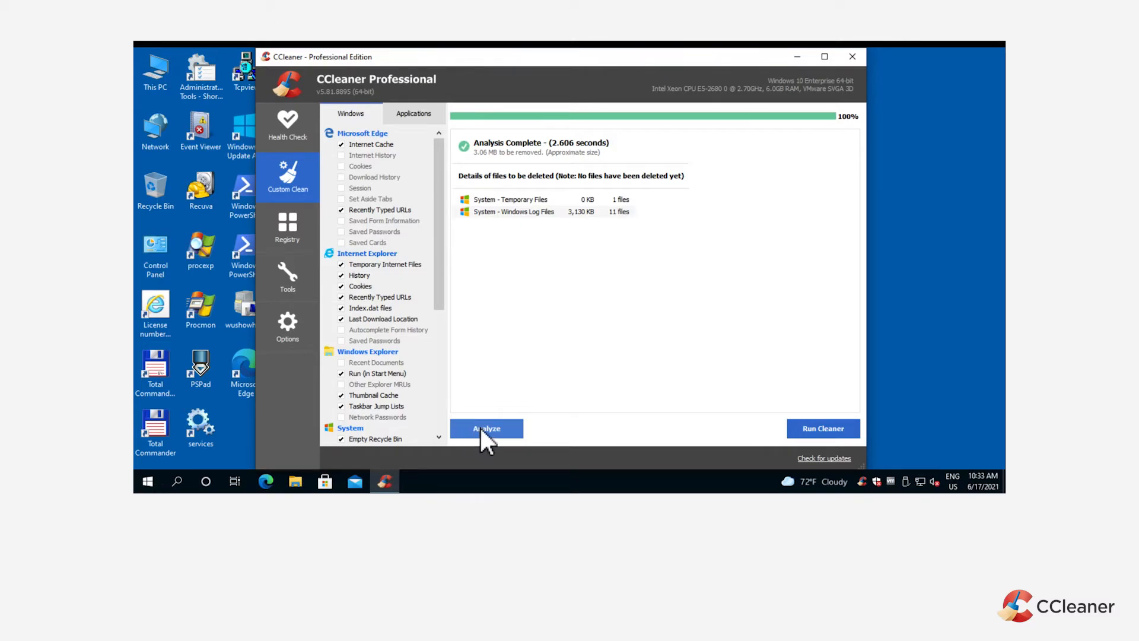
pyautogui.moveTo(576, 446)
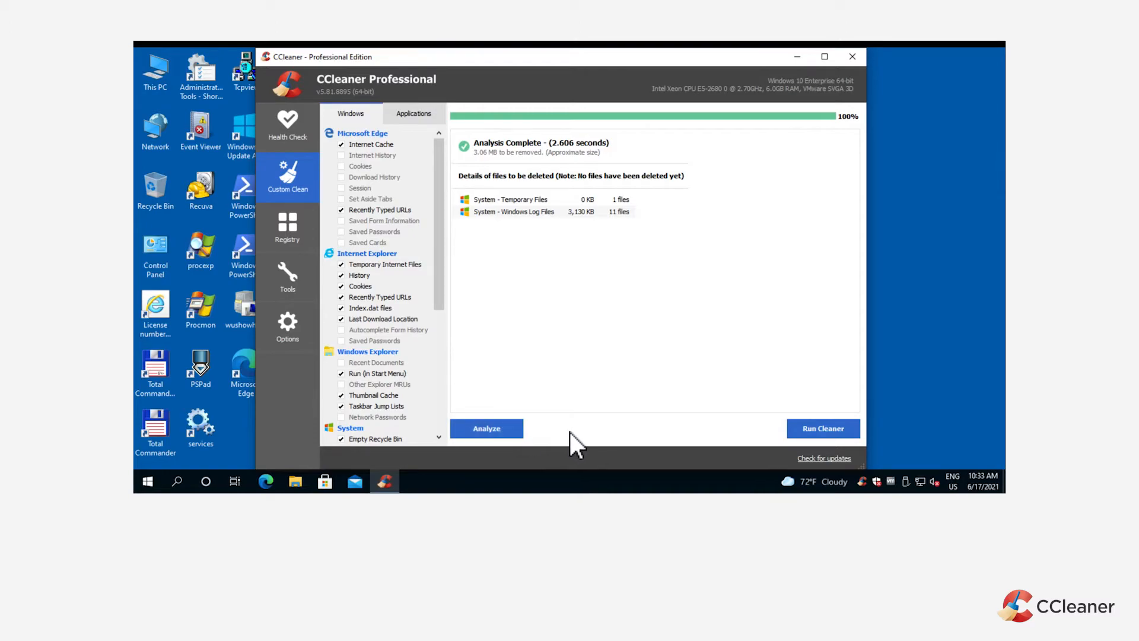
pyautogui.moveTo(709, 443)
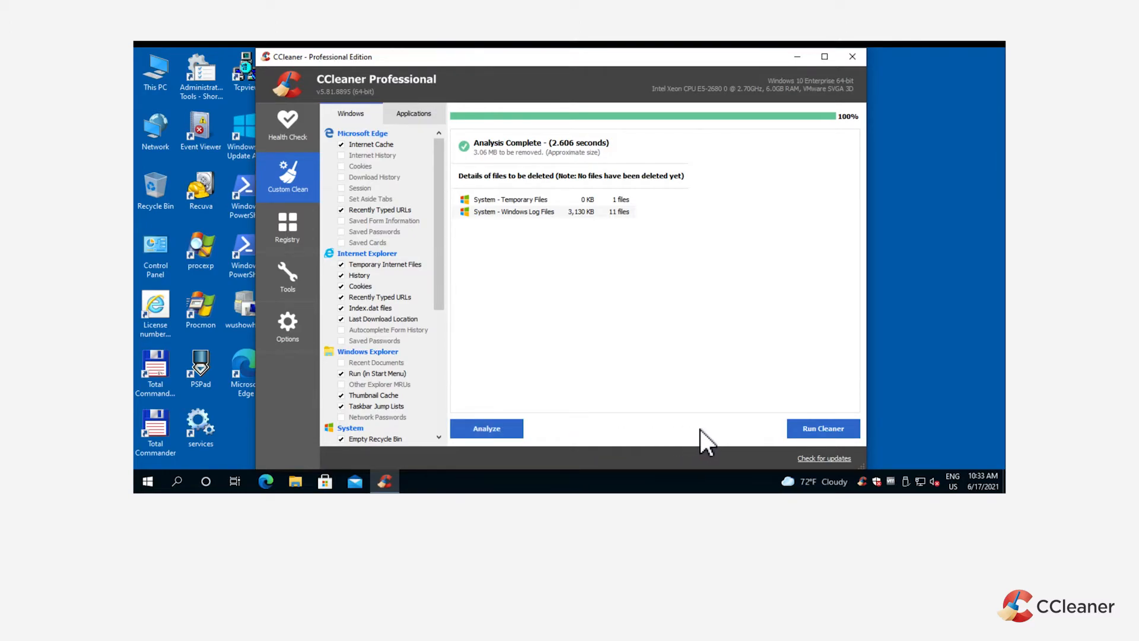
pyautogui.moveTo(792, 443)
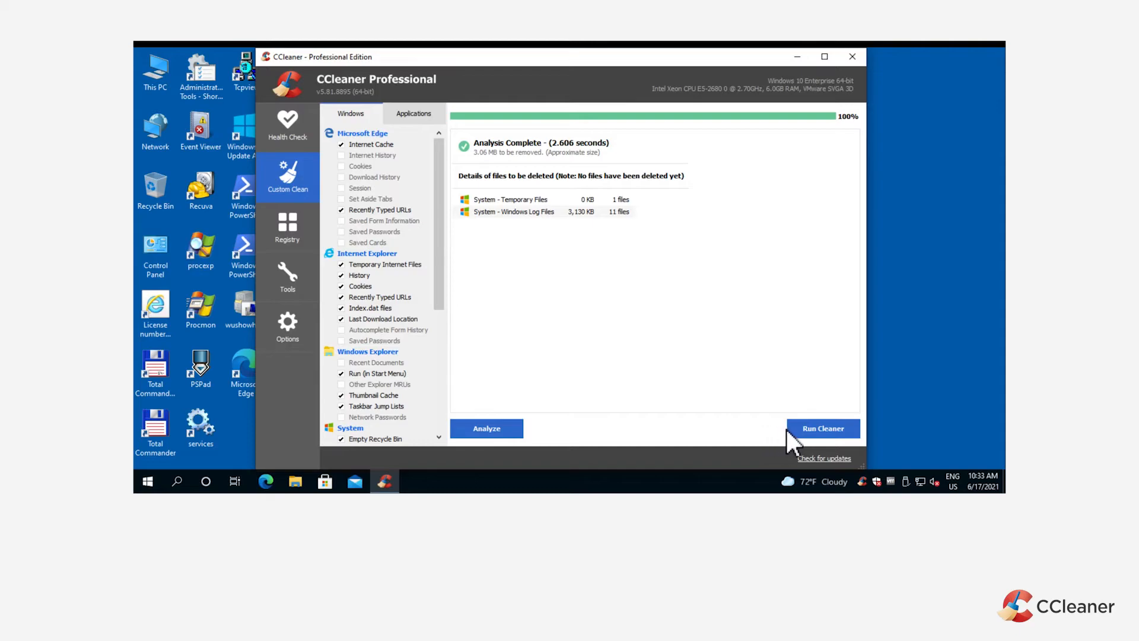
# Step: Run the cleaner on the checked items, removing 3.06 MB
pyautogui.click(822, 427)
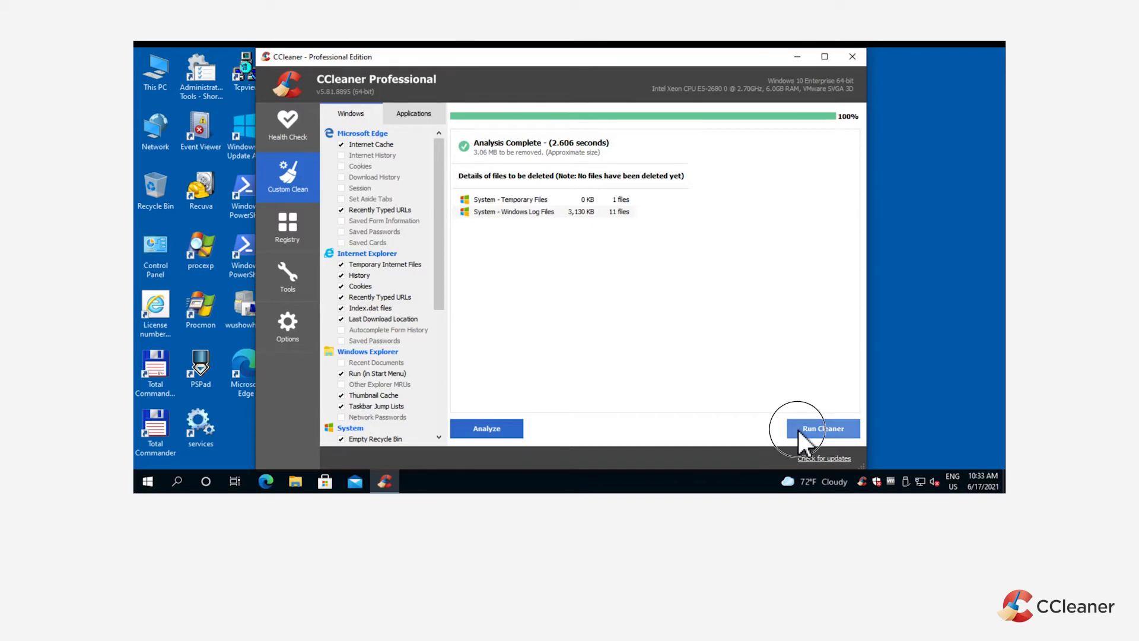
pyautogui.click(822, 427)
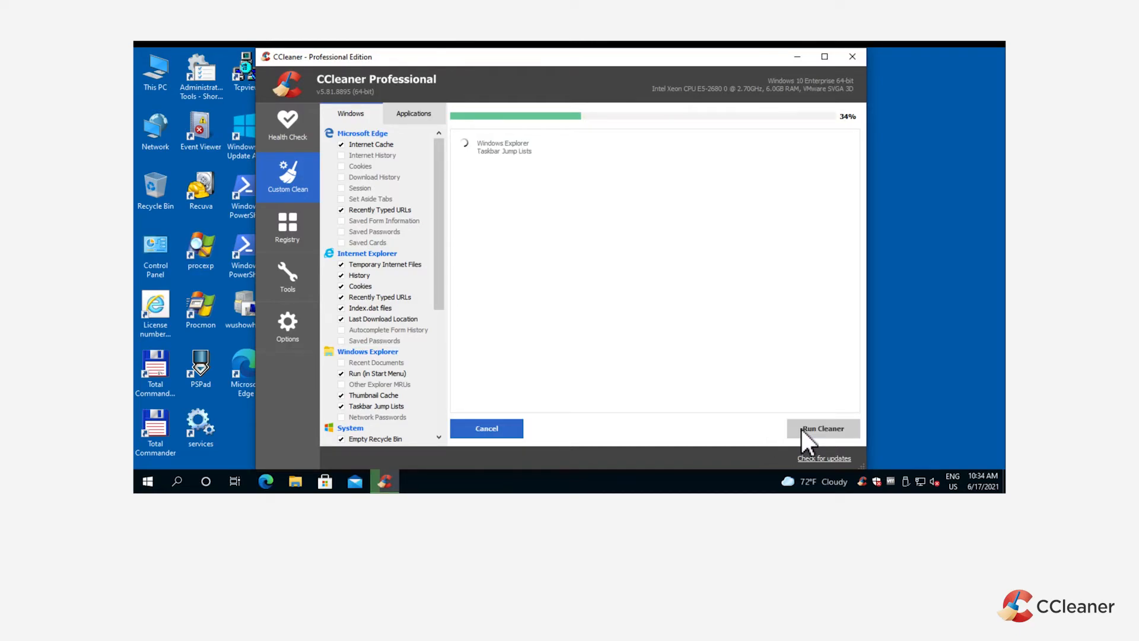
pyautogui.click(823, 427)
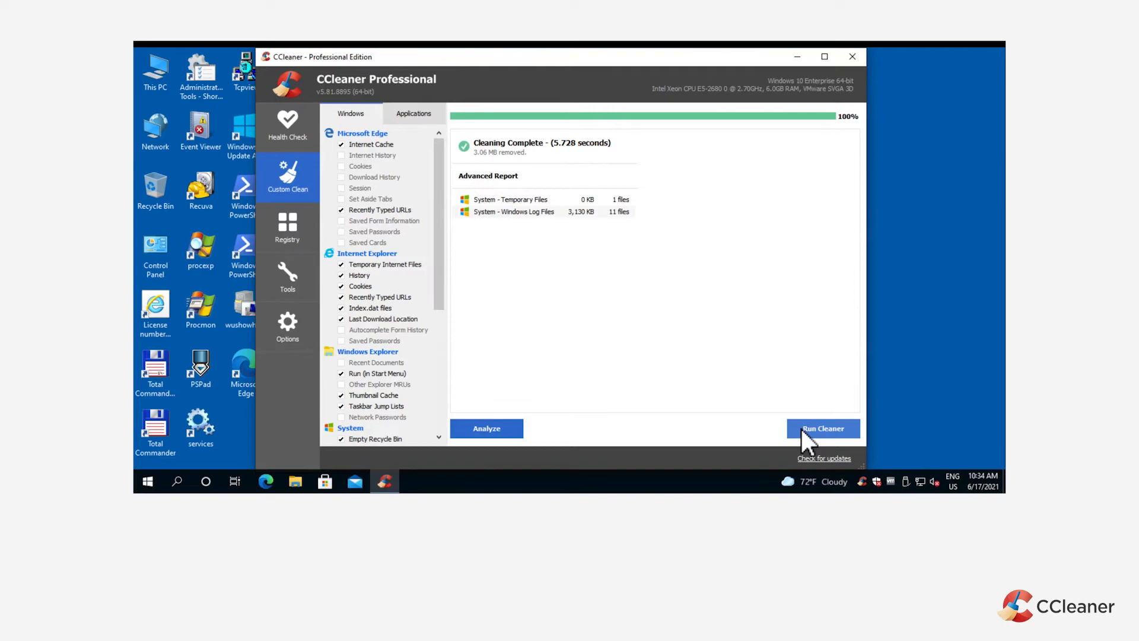
pyautogui.moveTo(763, 407)
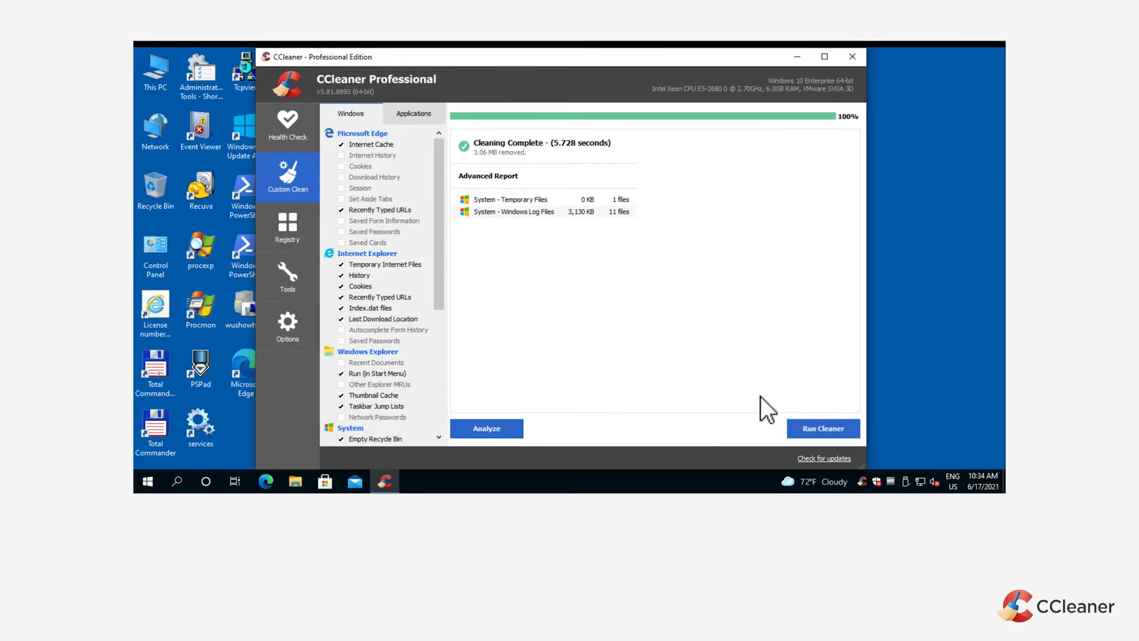
pyautogui.moveTo(689, 347)
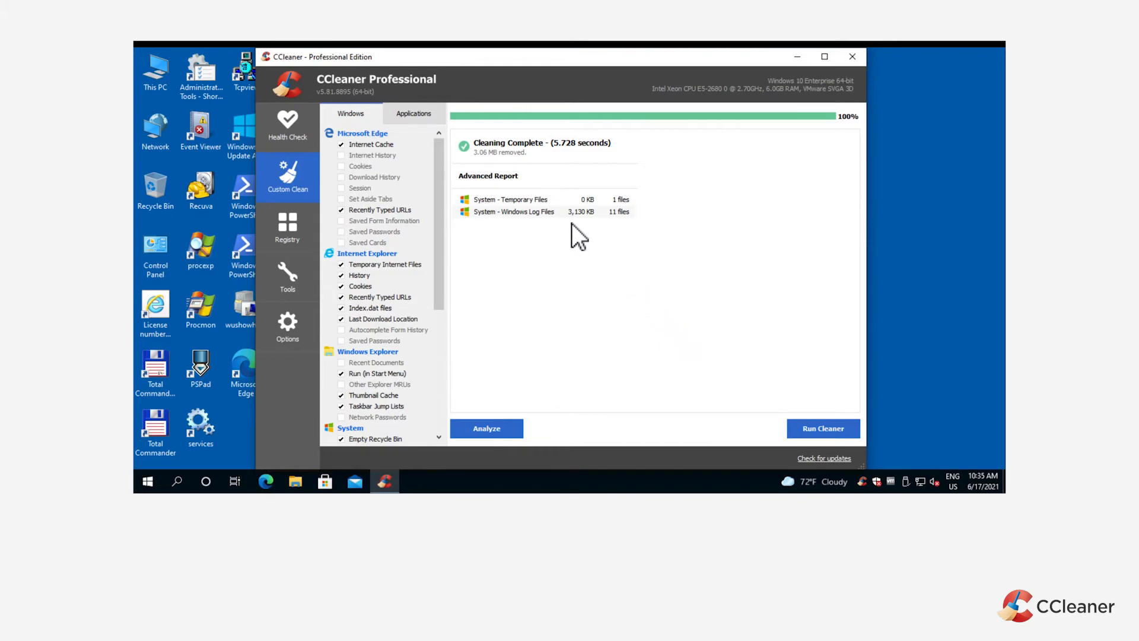
# Step: Show the System - Temporary Files detail listing the one removed debug log
pyautogui.click(510, 200)
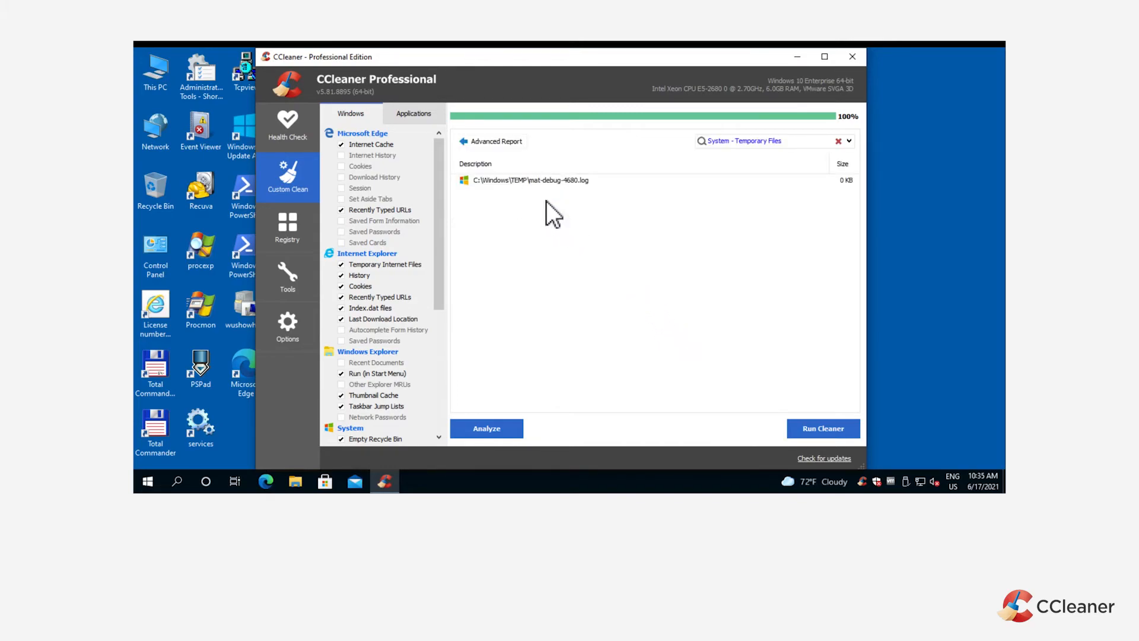